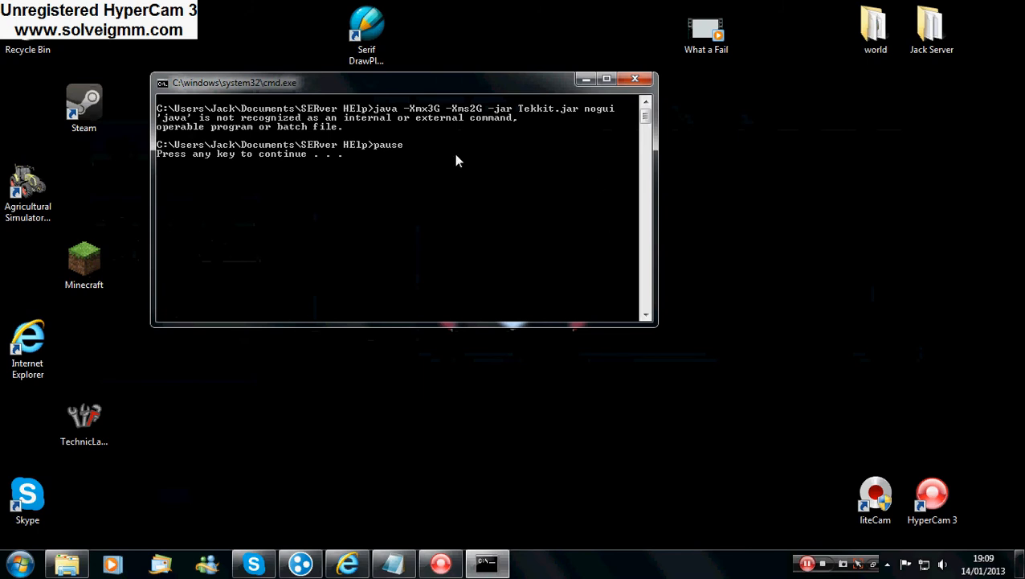
mouse_move(410, 183)
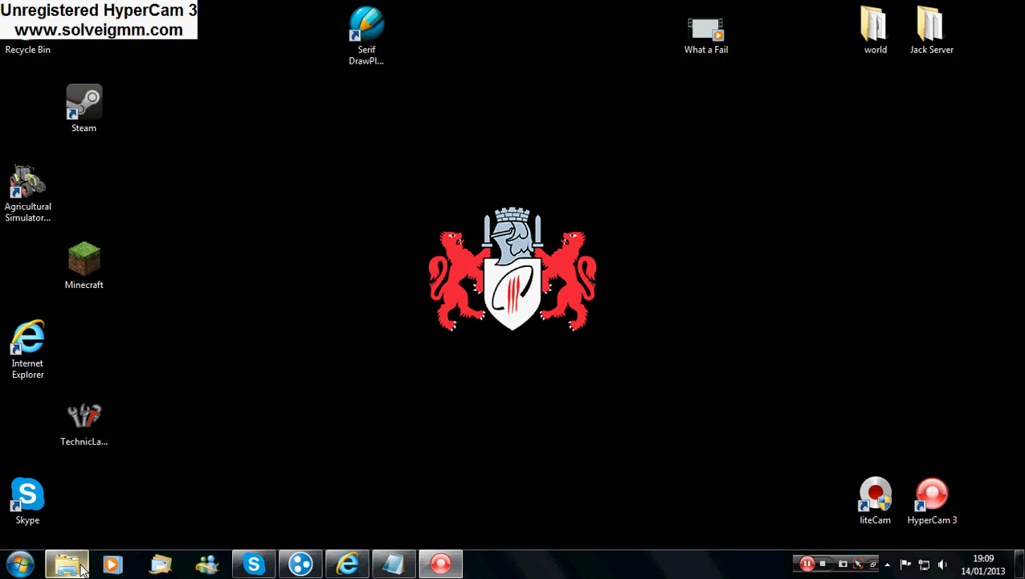
Bring up the SERver HElp folder and open the launch batch file's context menu
left_click(67, 563)
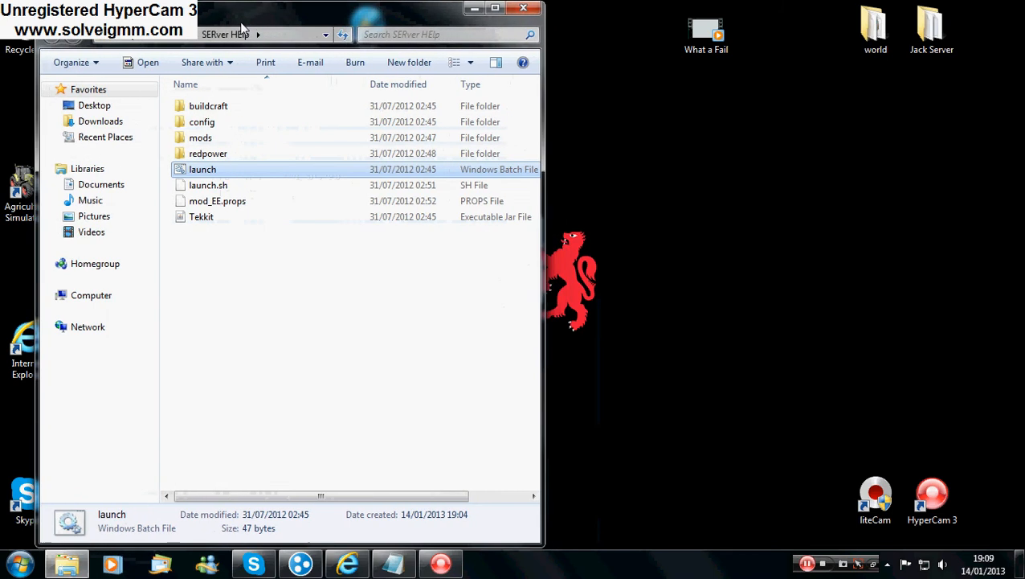
mouse_move(256, 340)
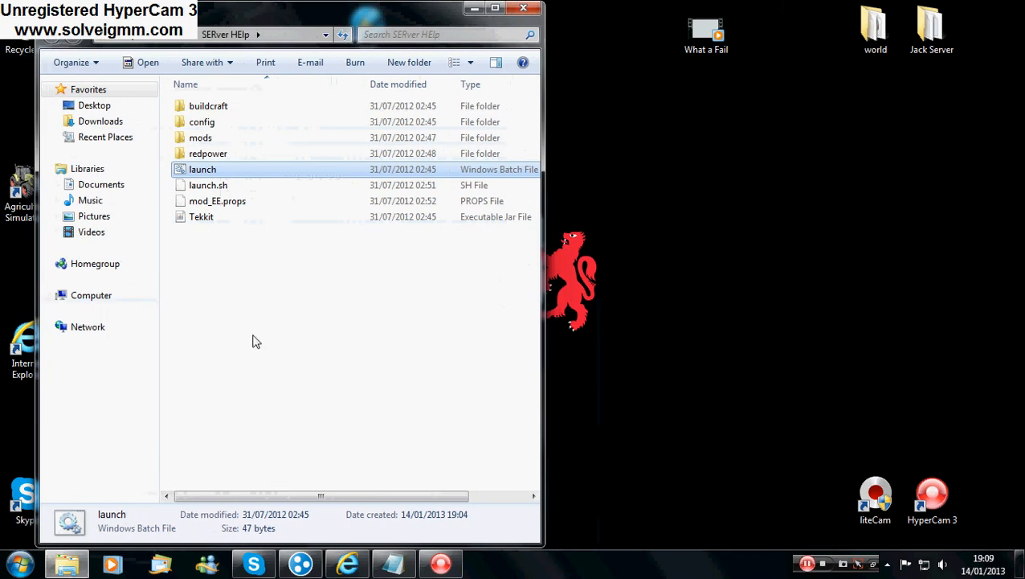
mouse_move(300, 178)
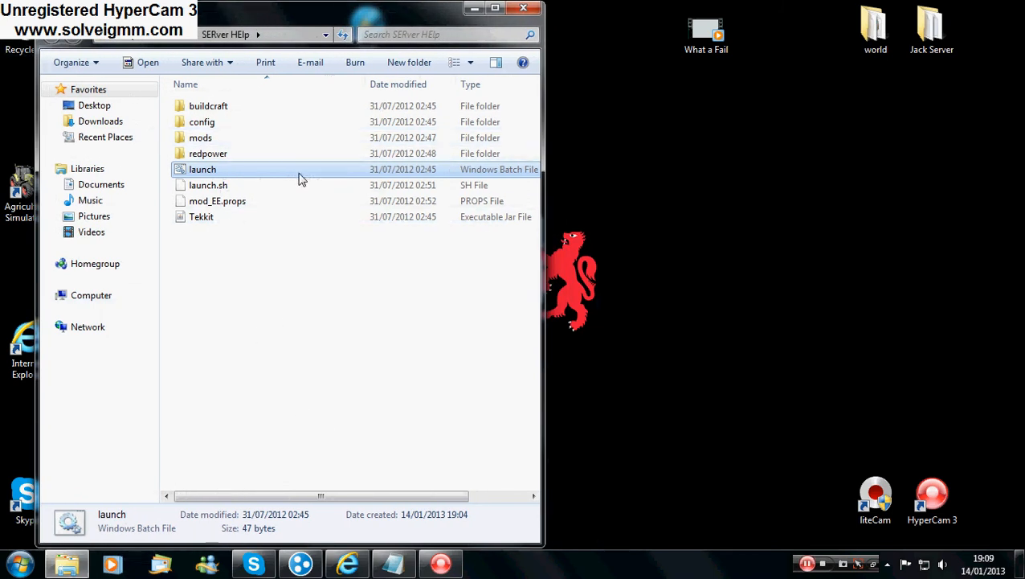
mouse_move(217, 169)
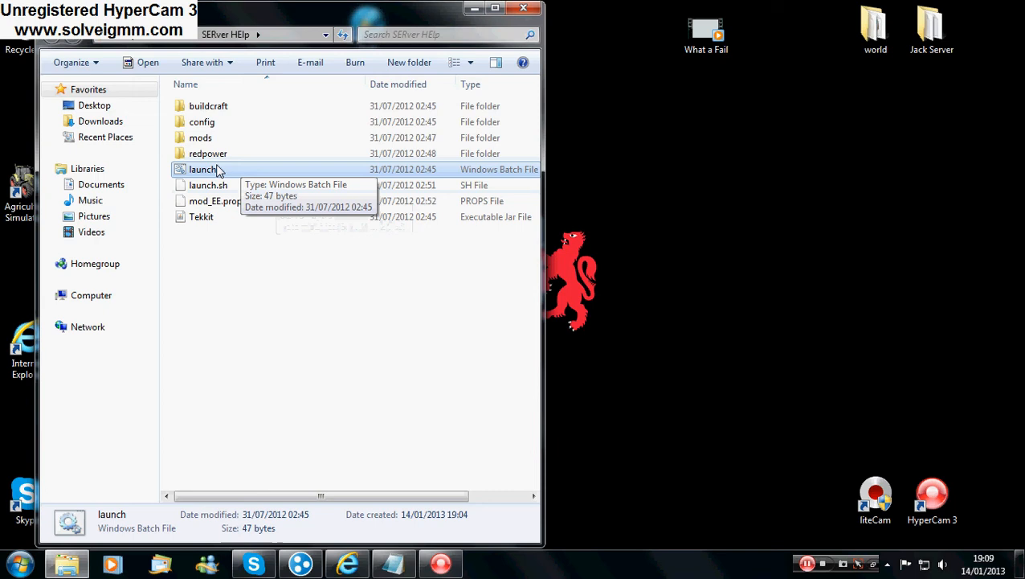
mouse_move(193, 178)
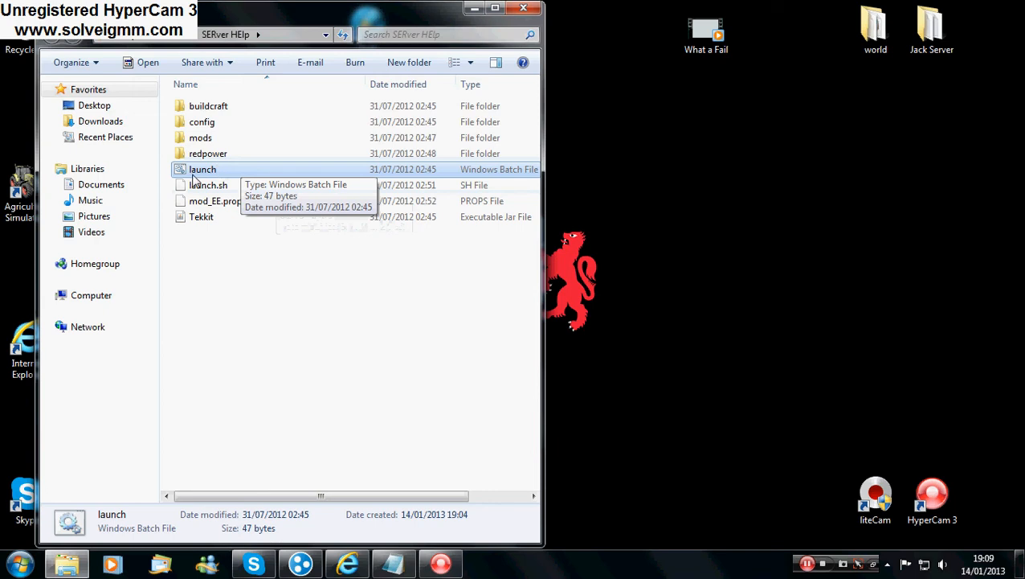
right_click(202, 169)
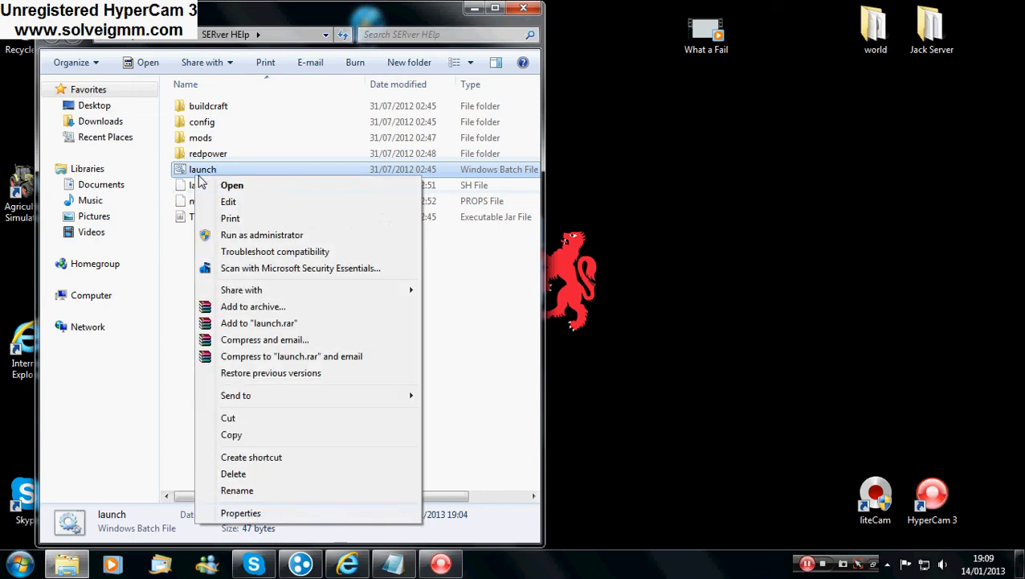
mouse_move(257, 202)
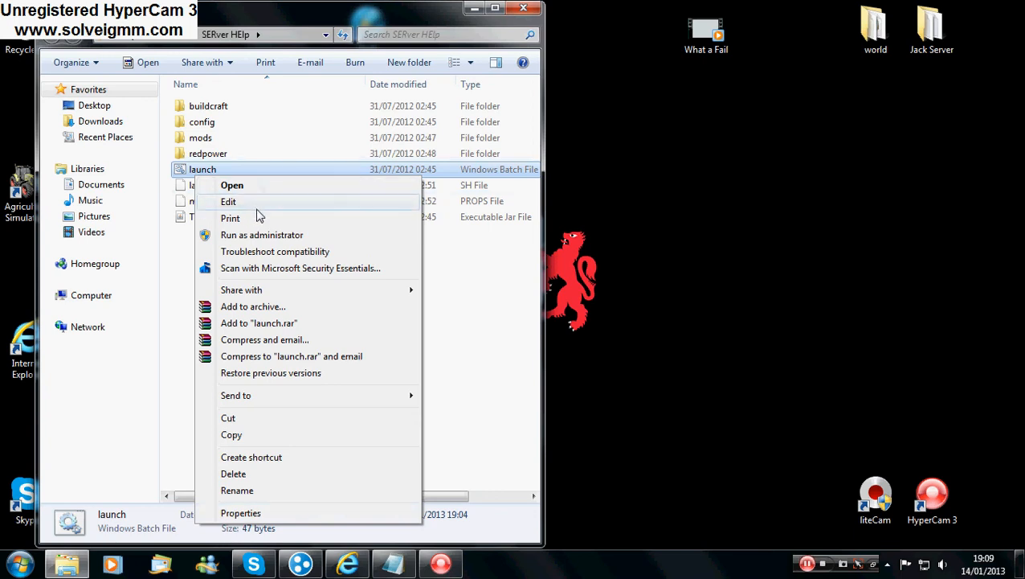
Open the launch batch file for editing in Notepad
left_click(229, 201)
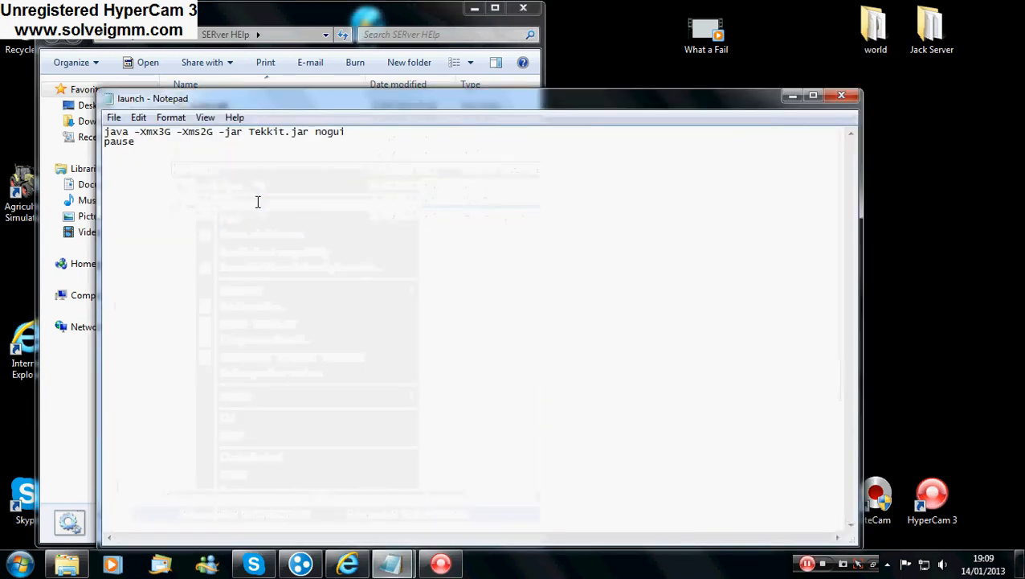
mouse_move(386, 202)
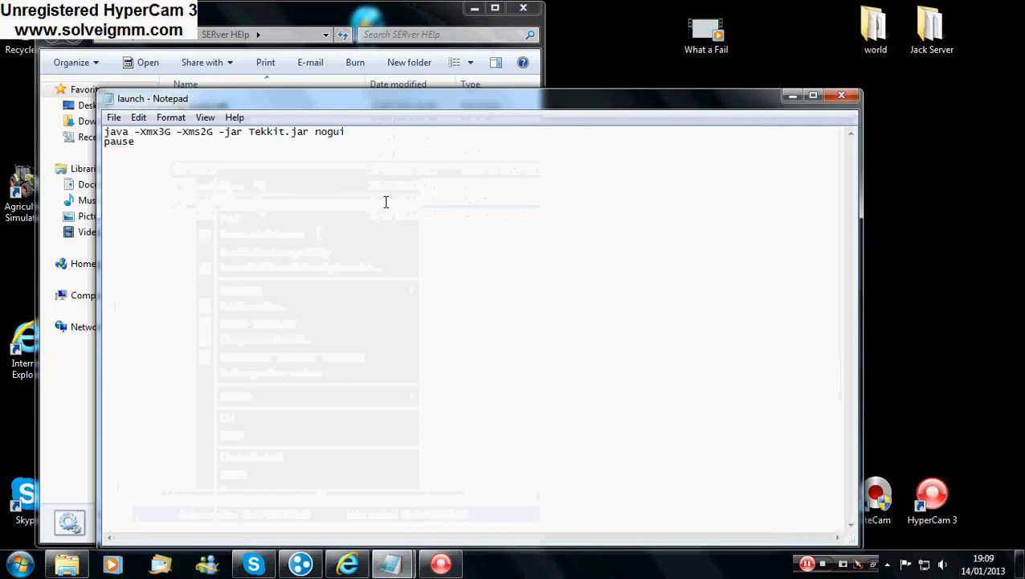
mouse_move(491, 104)
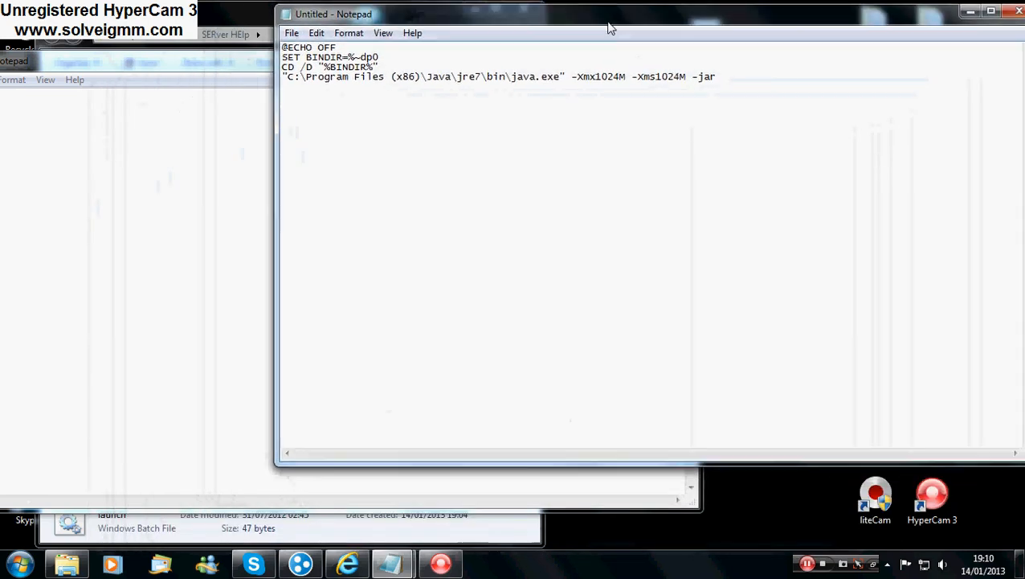
Select and copy the new four-line launch script with the full Java path
left_click_drag(609, 27, 599, 22)
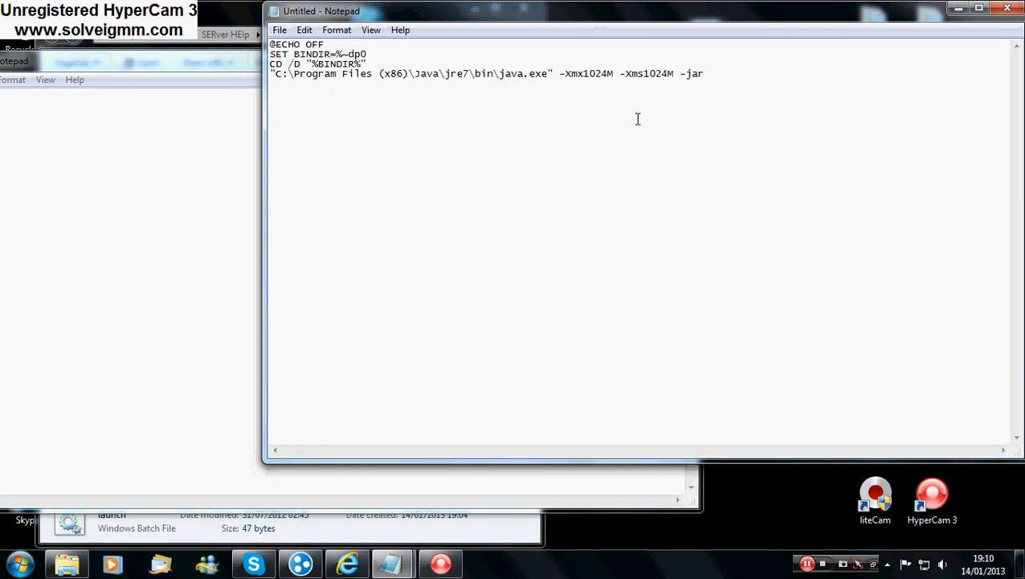
mouse_move(707, 91)
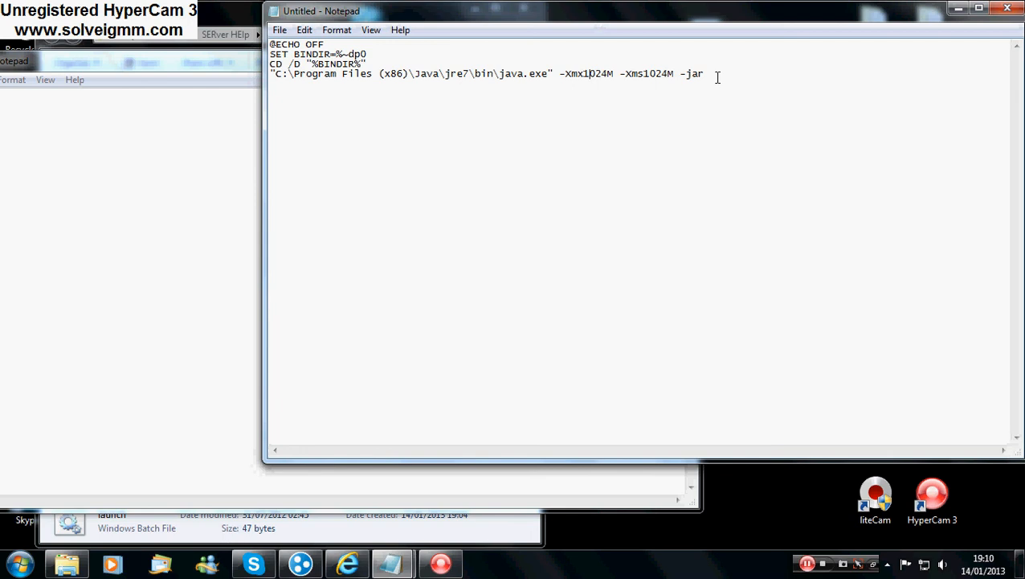
key("ctrl+a")
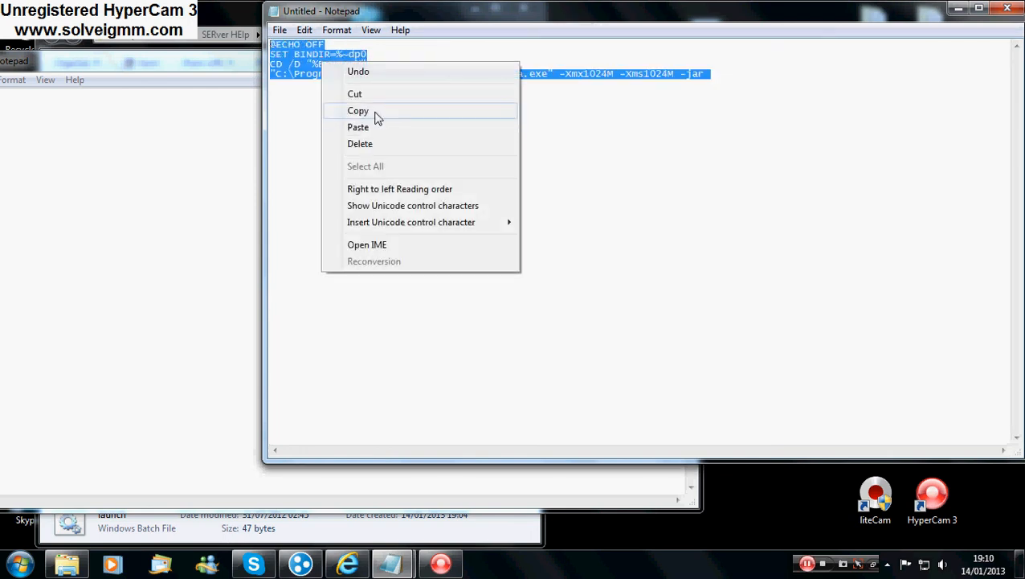
left_click(358, 110)
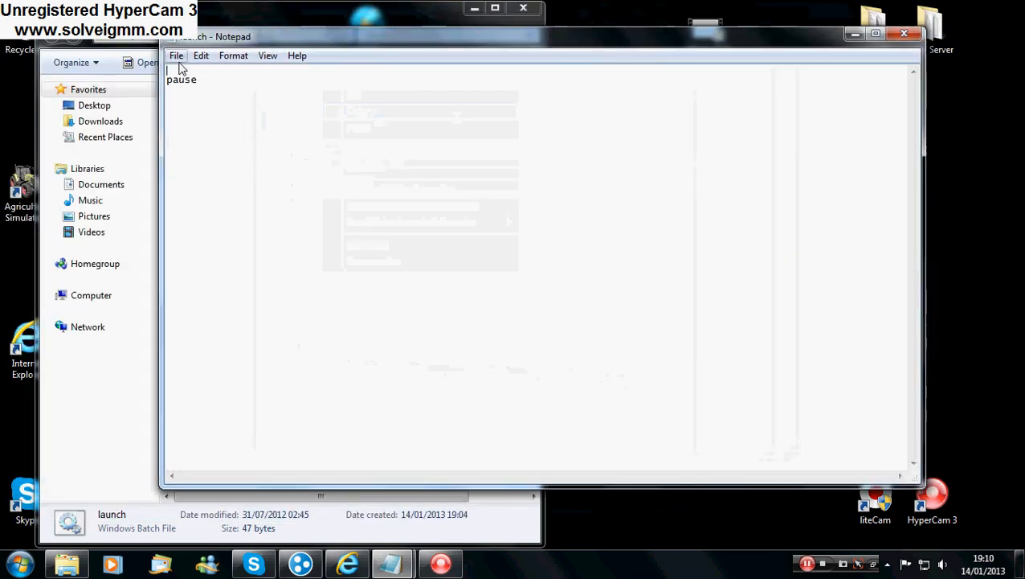
Paste the 1024M full-Java-path script into launch.bat, close it, and run the batch file
right_click(193, 76)
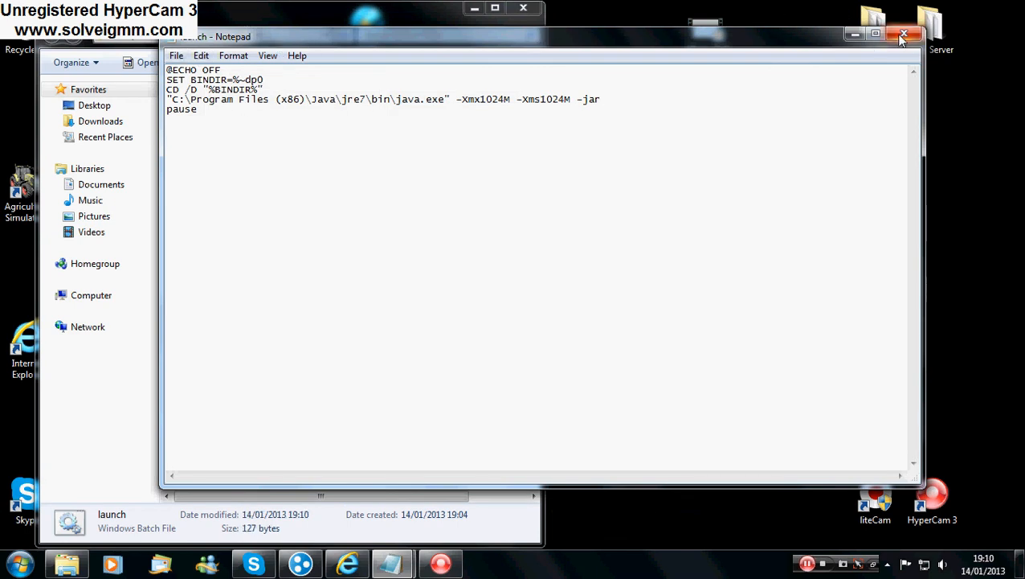
left_click(903, 36)
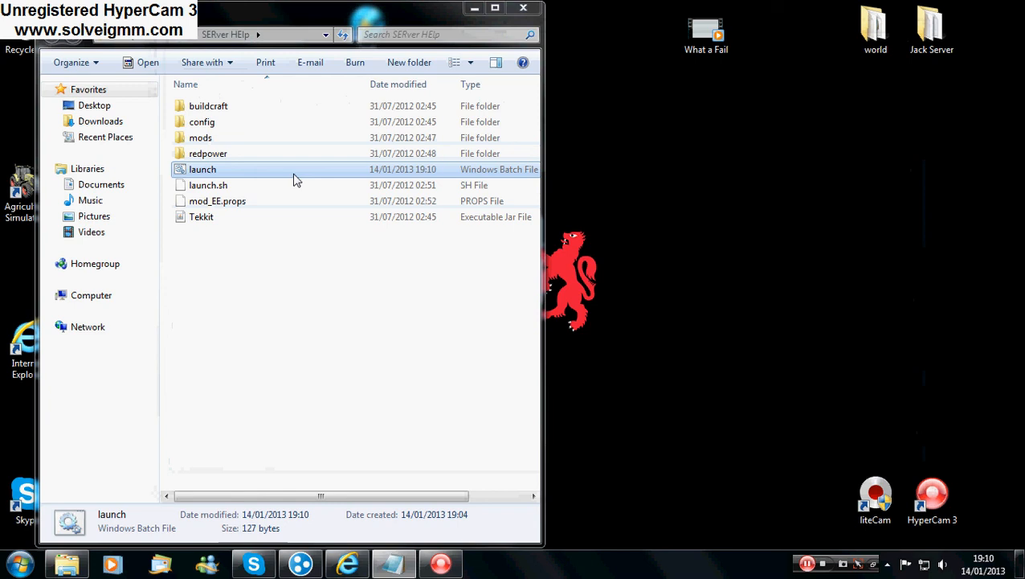
double_click(203, 169)
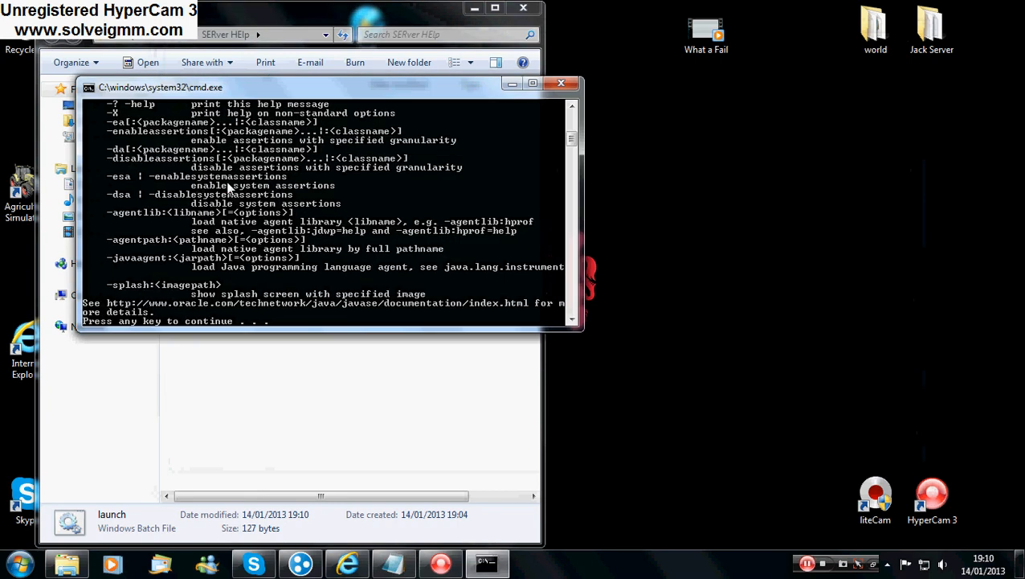